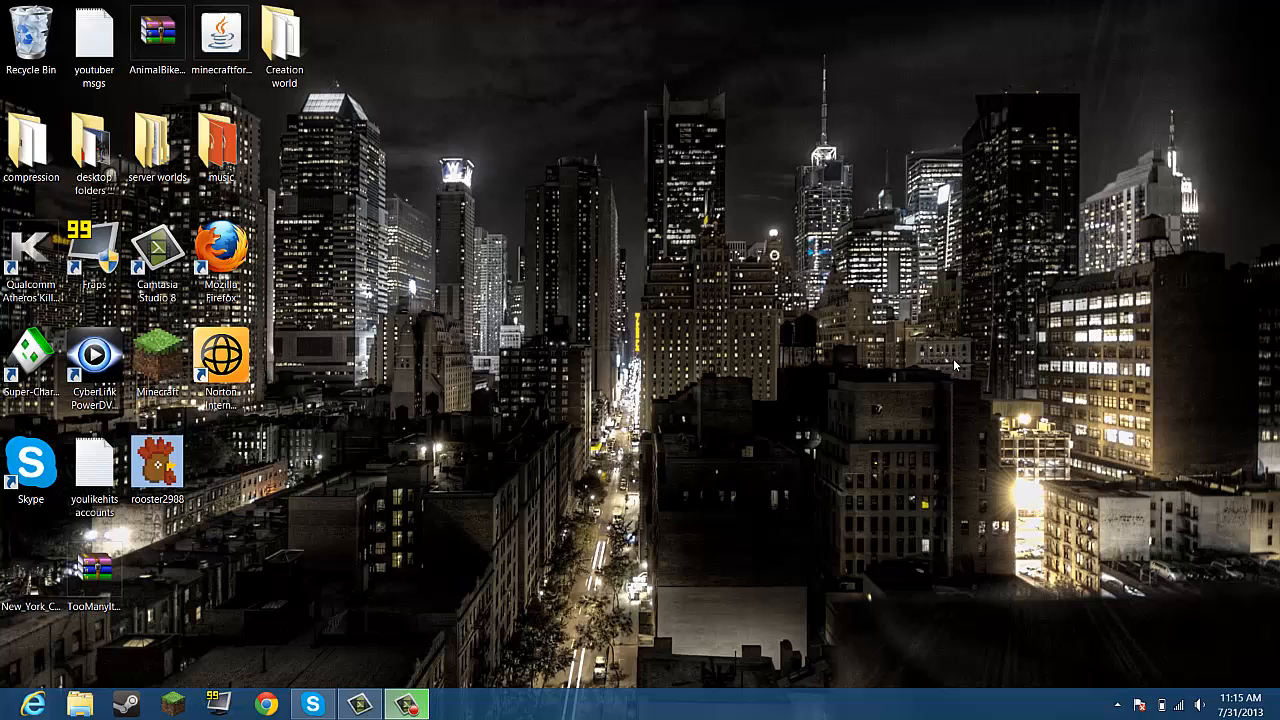
mouse_move(950, 362)
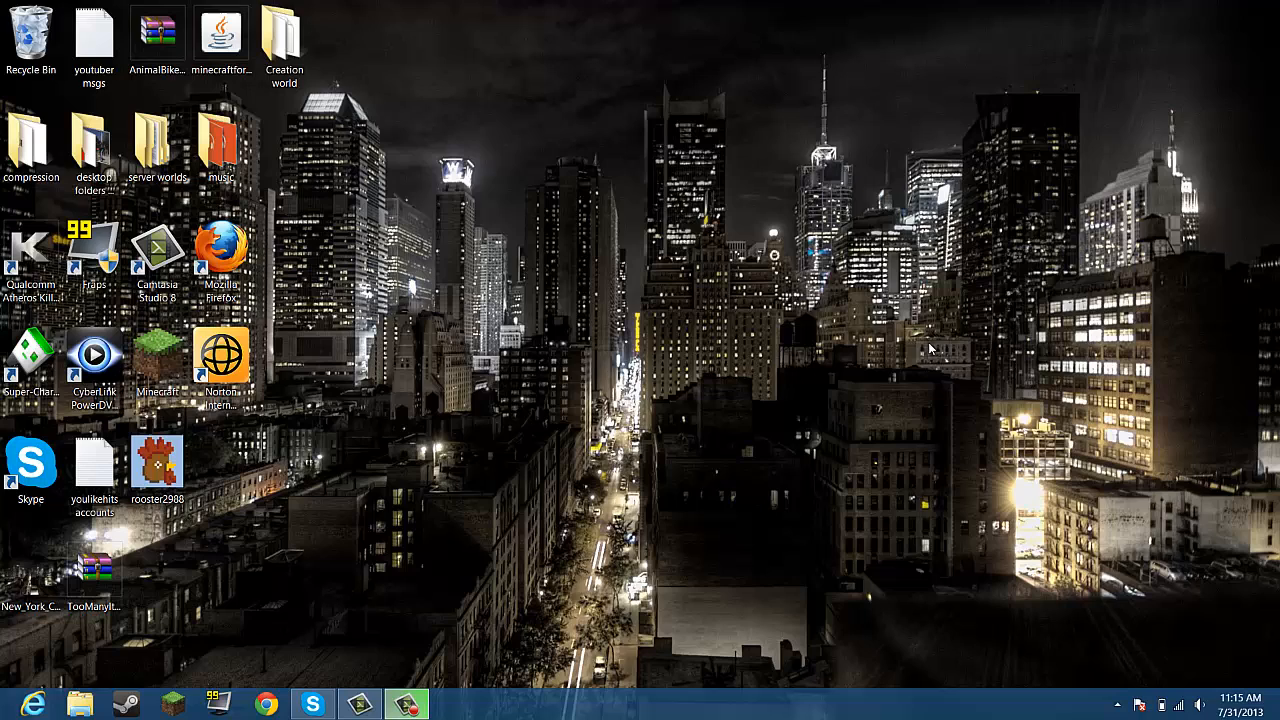
mouse_move(884, 350)
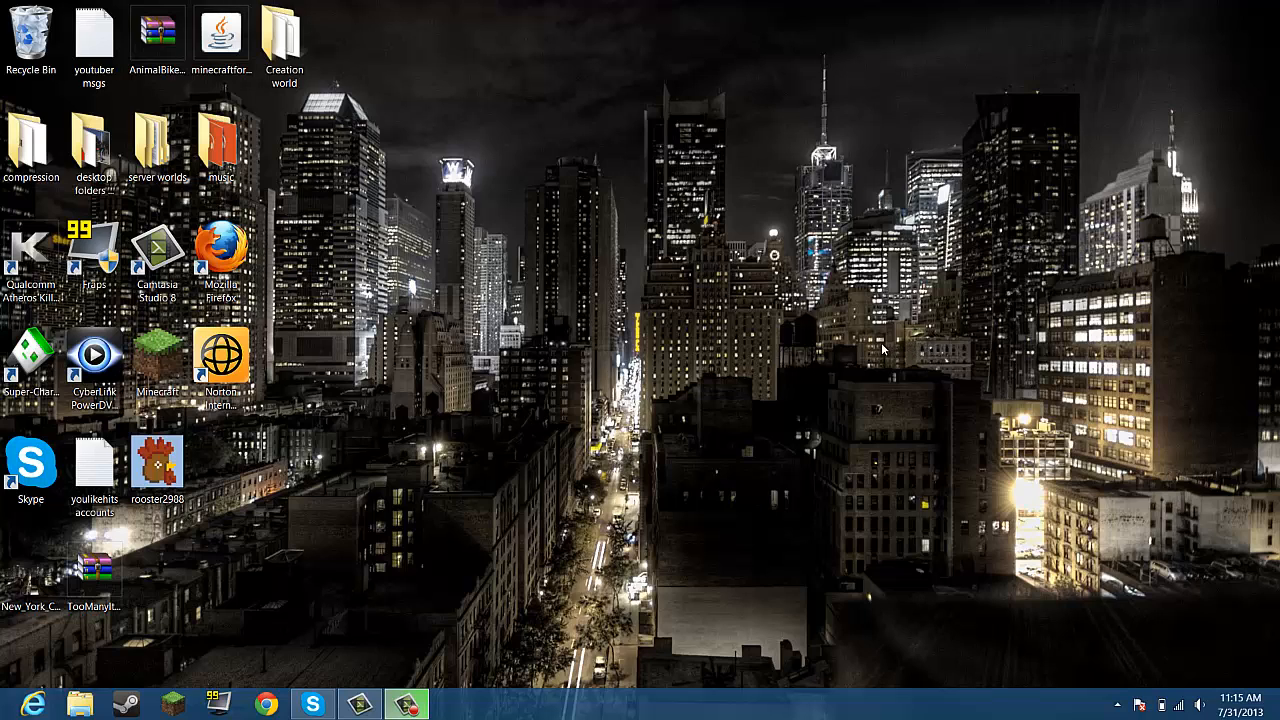
mouse_move(322, 590)
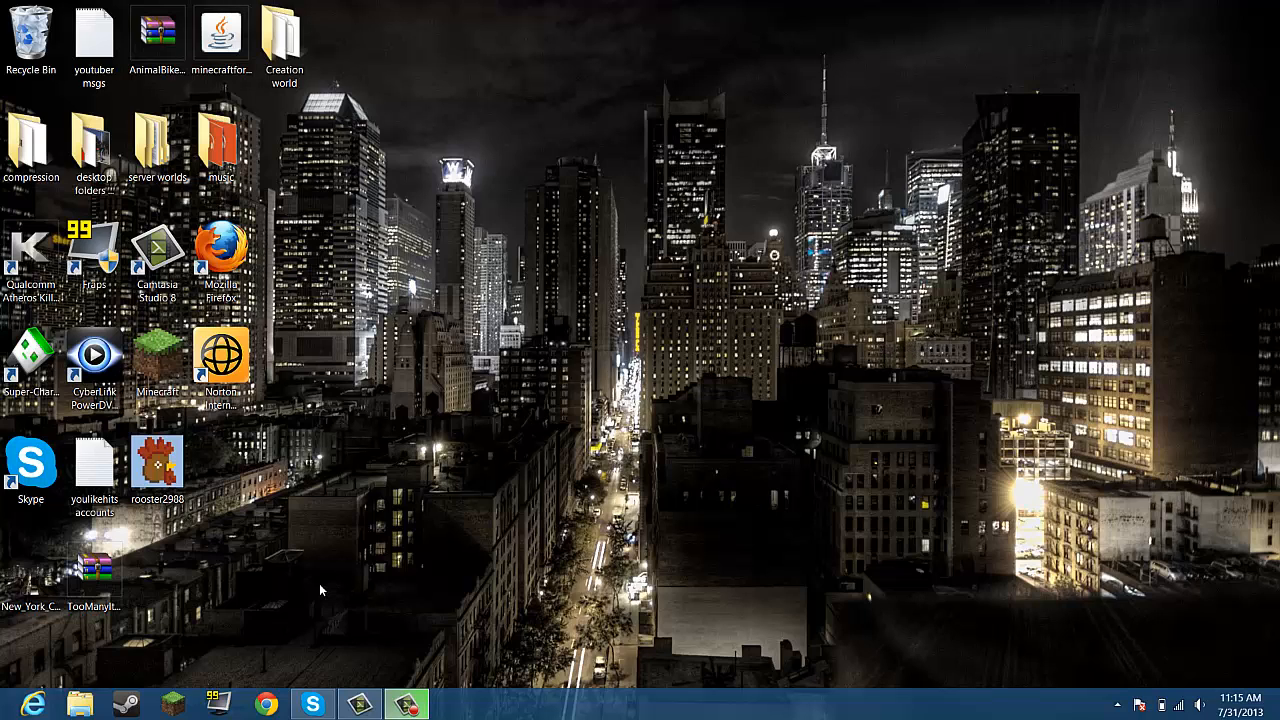
mouse_move(705, 525)
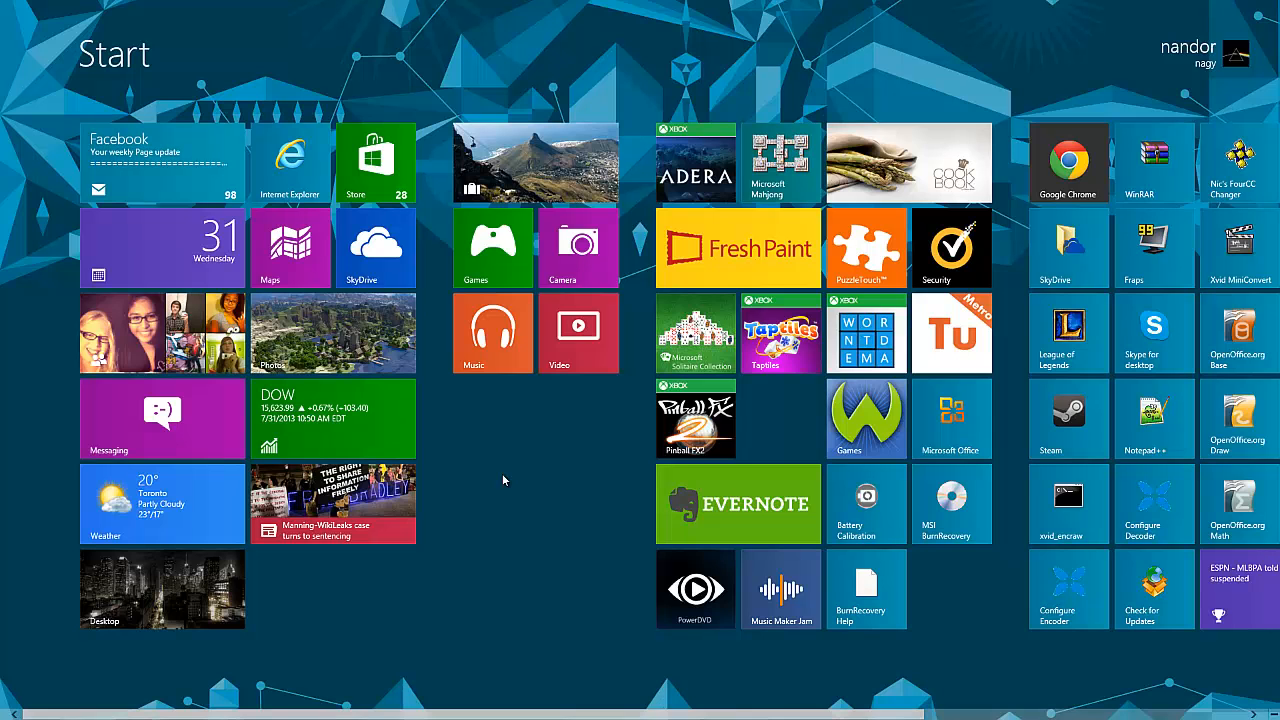
- Open the AppData Roaming folder via %appdata from the Start screen
type("%appdata")
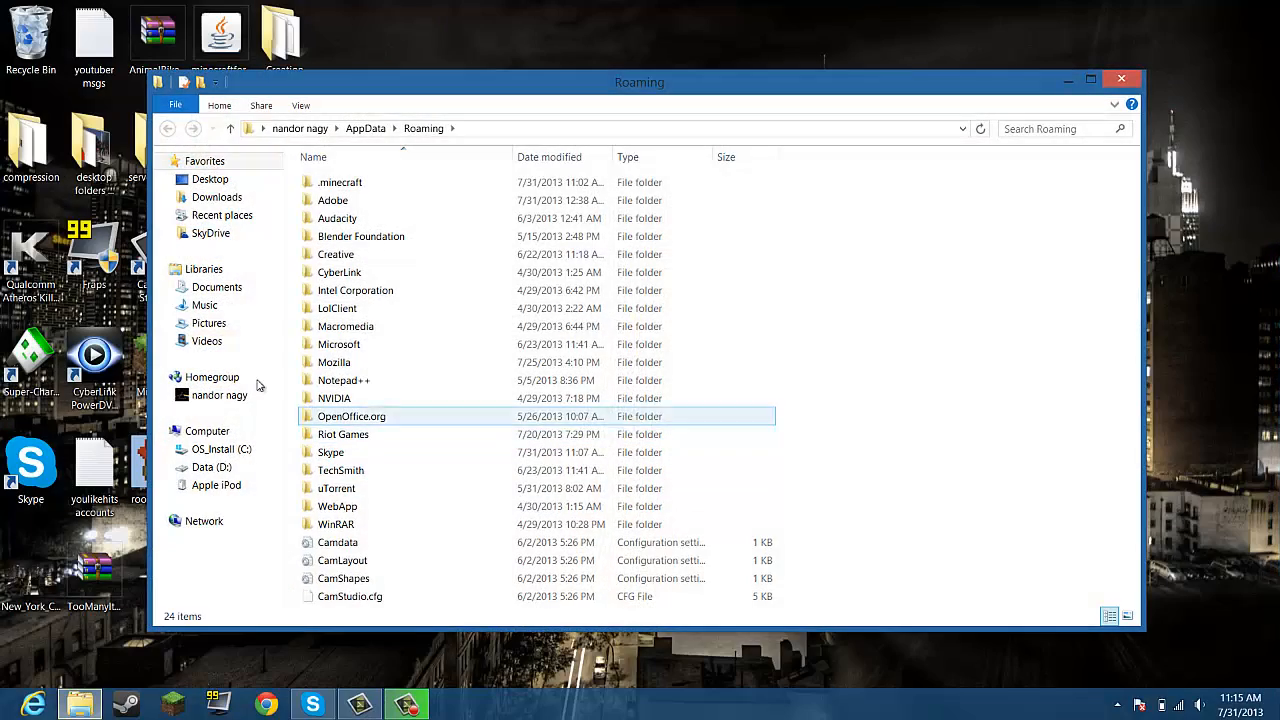
- Navigate into .minecraft\versions and bring up the New item options
double_click(340, 182)
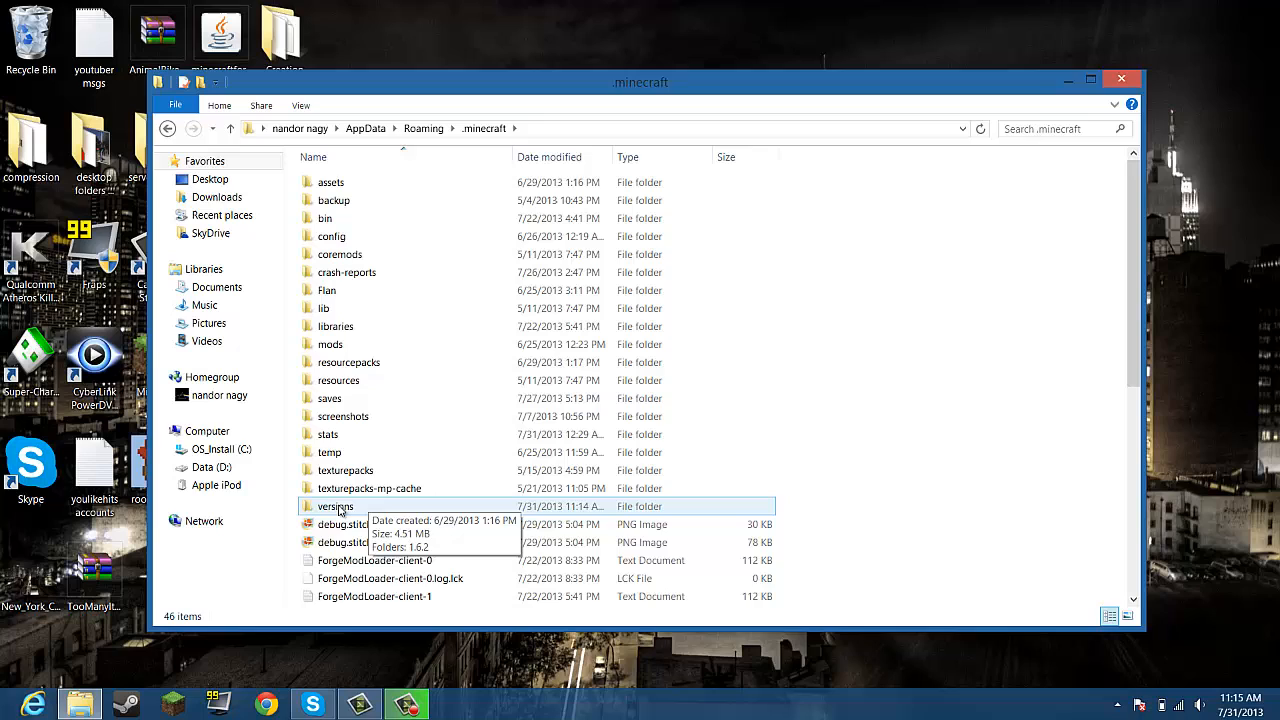
double_click(335, 506)
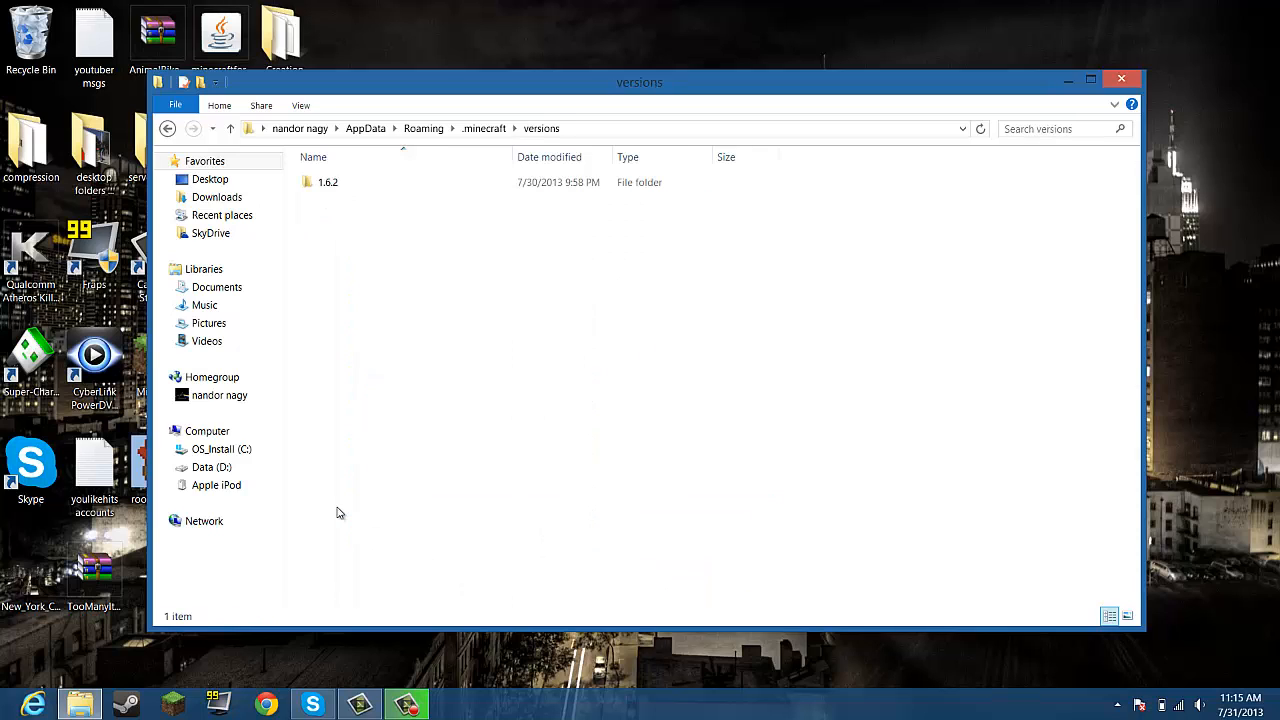
left_click(328, 182)
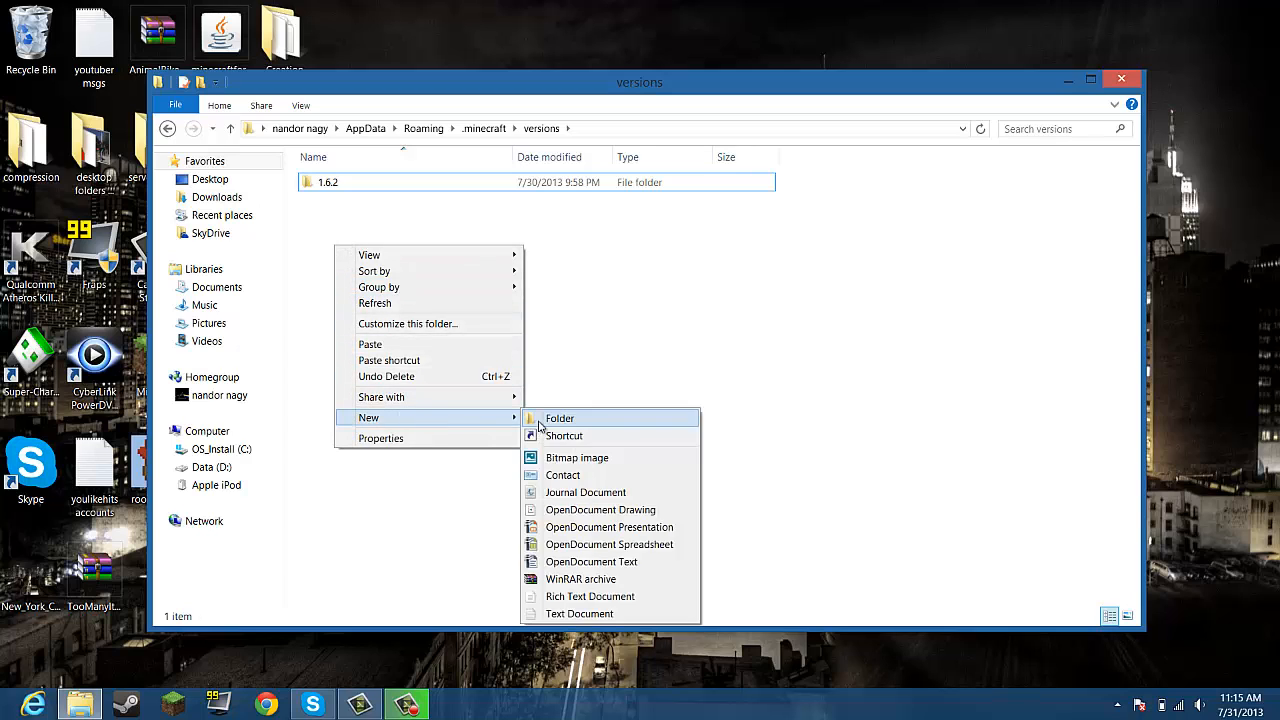
- Create a new folder named '1.6.2 mods' beside the 1.6.2 folder
left_click(560, 418)
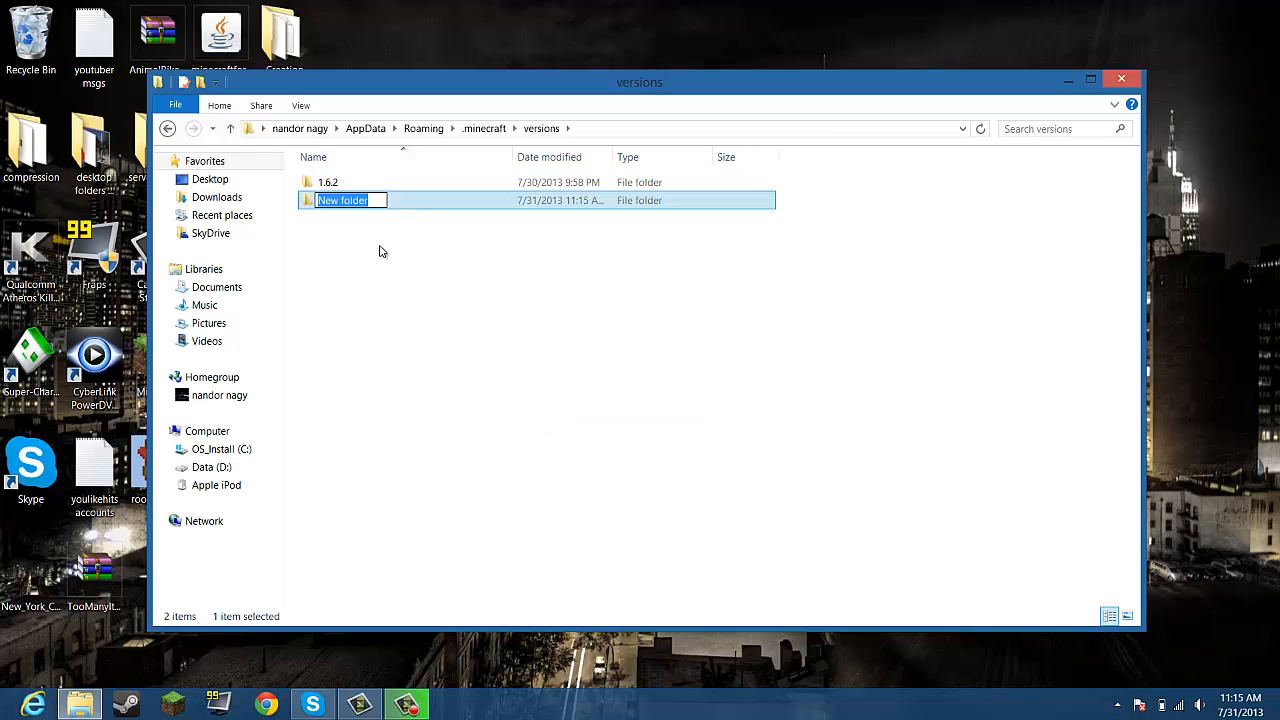
type("1.6.2 mods")
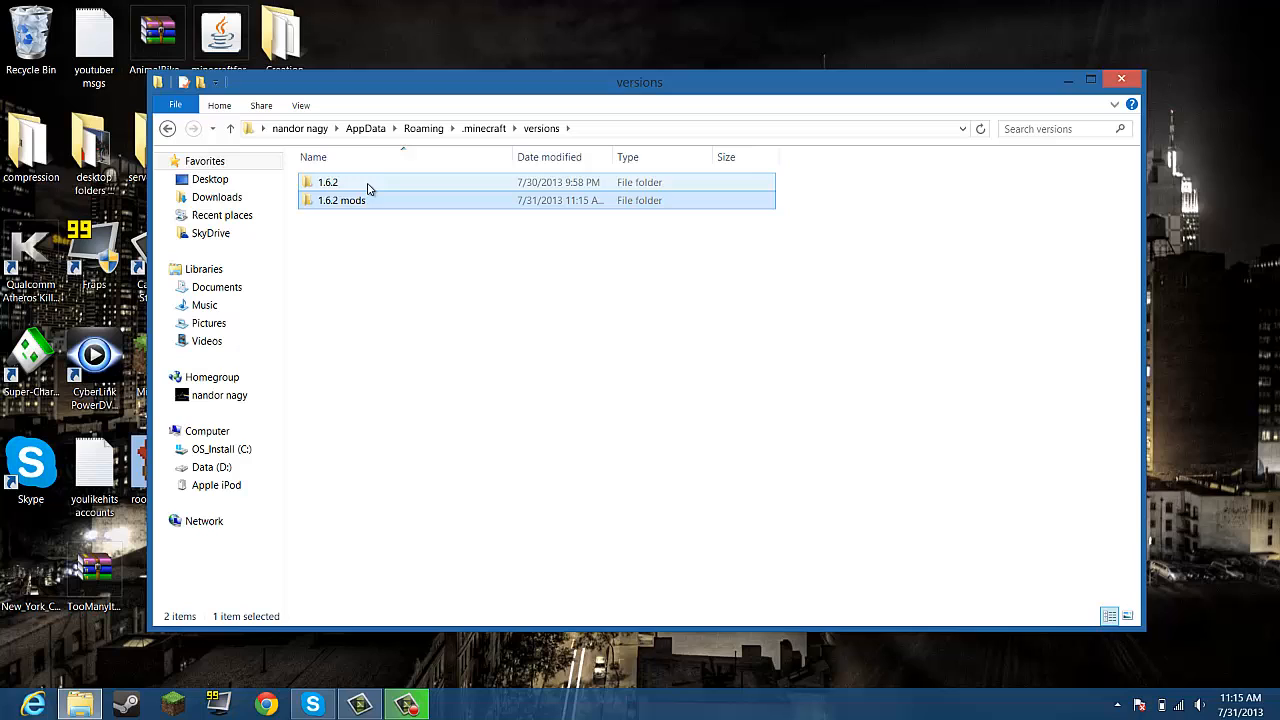
- Copy the jar and json from the 1.6.2 folder into the 1.6.2 mods folder
double_click(328, 182)
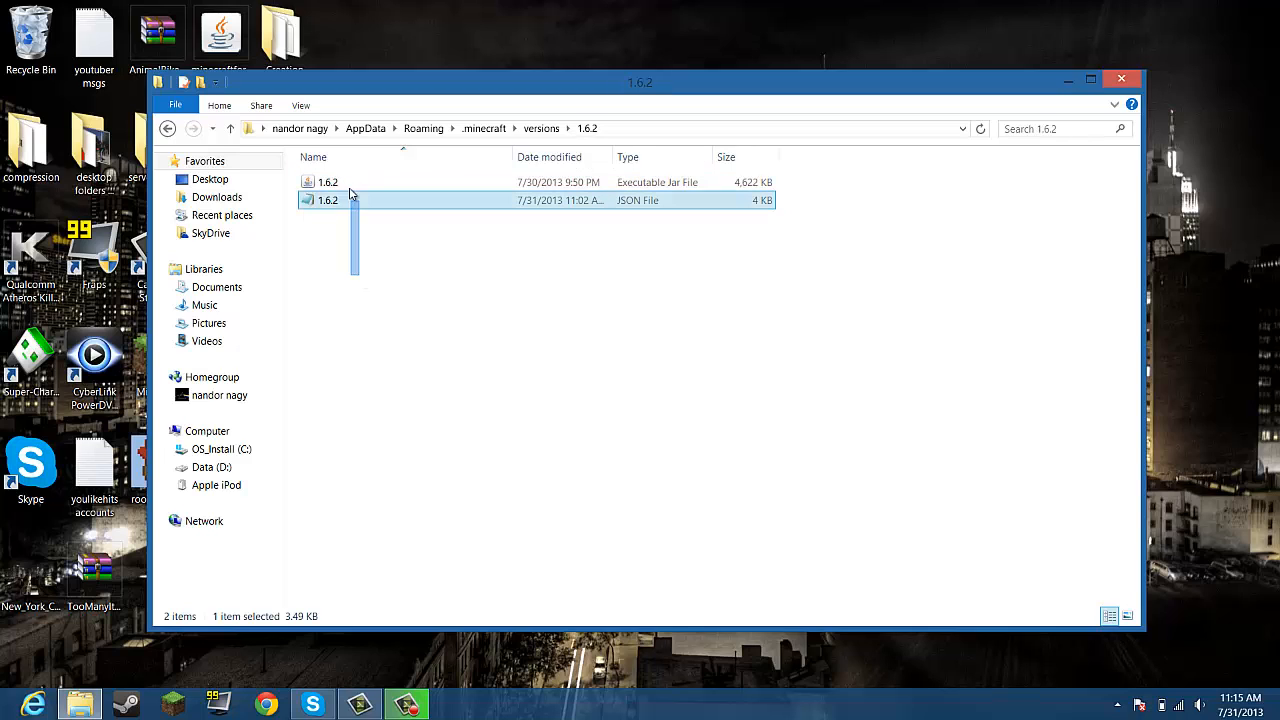
right_click(328, 182)
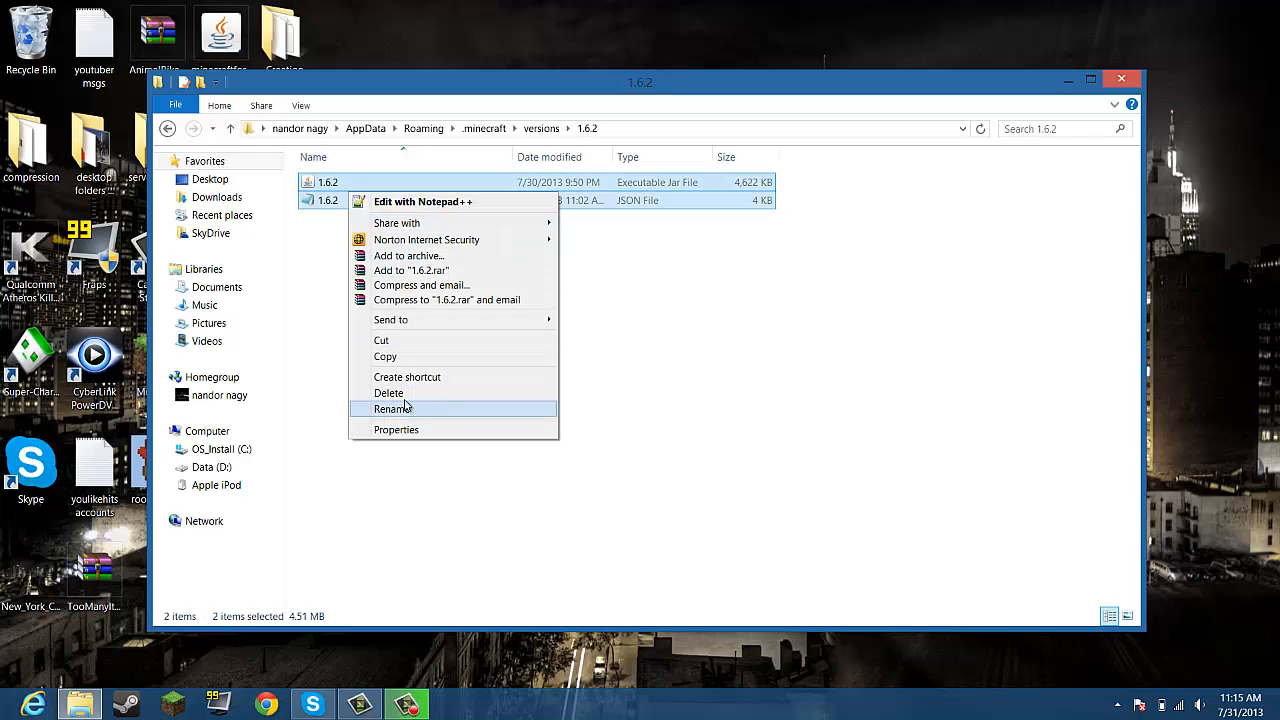
mouse_move(390, 392)
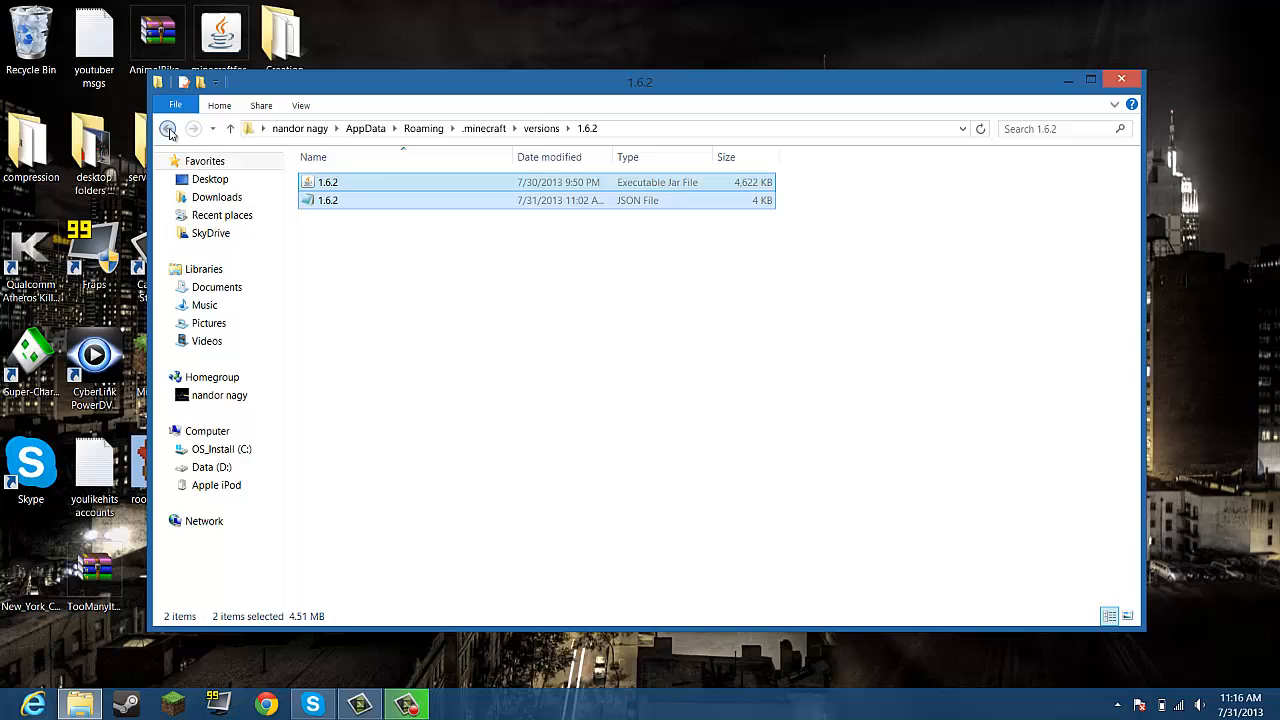
left_click(168, 128)
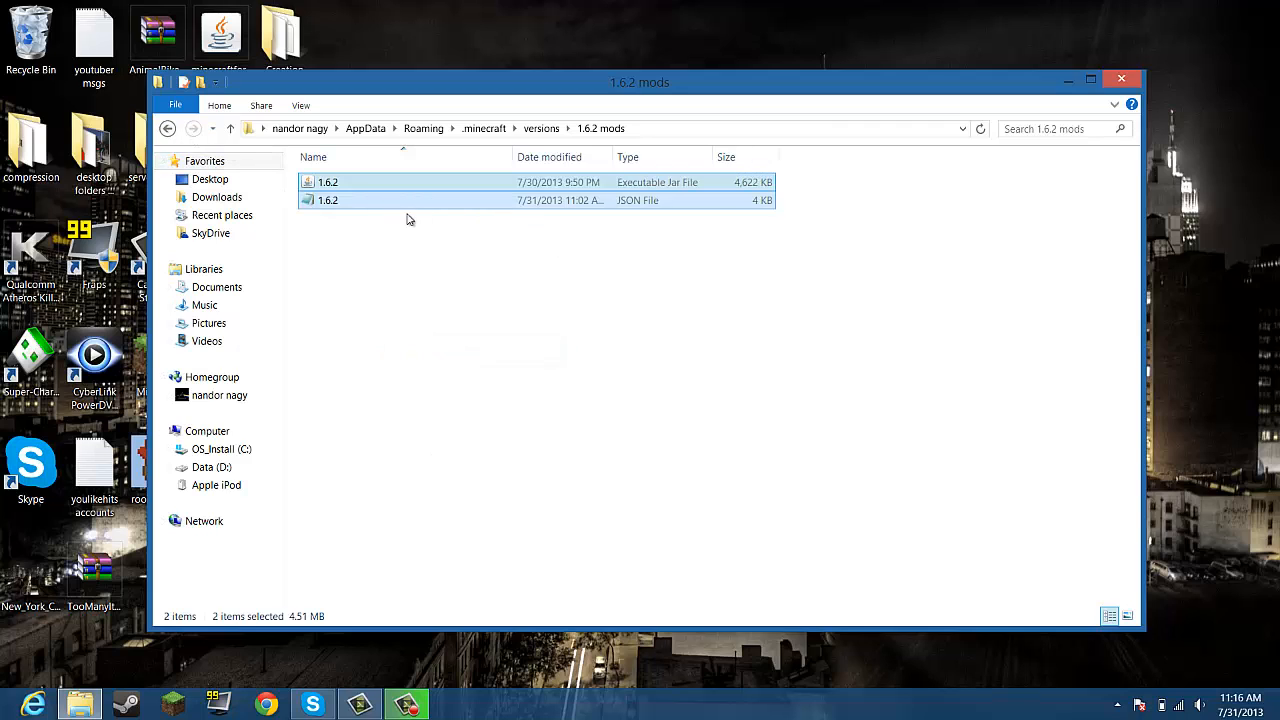
left_click(328, 200)
type(" mods")
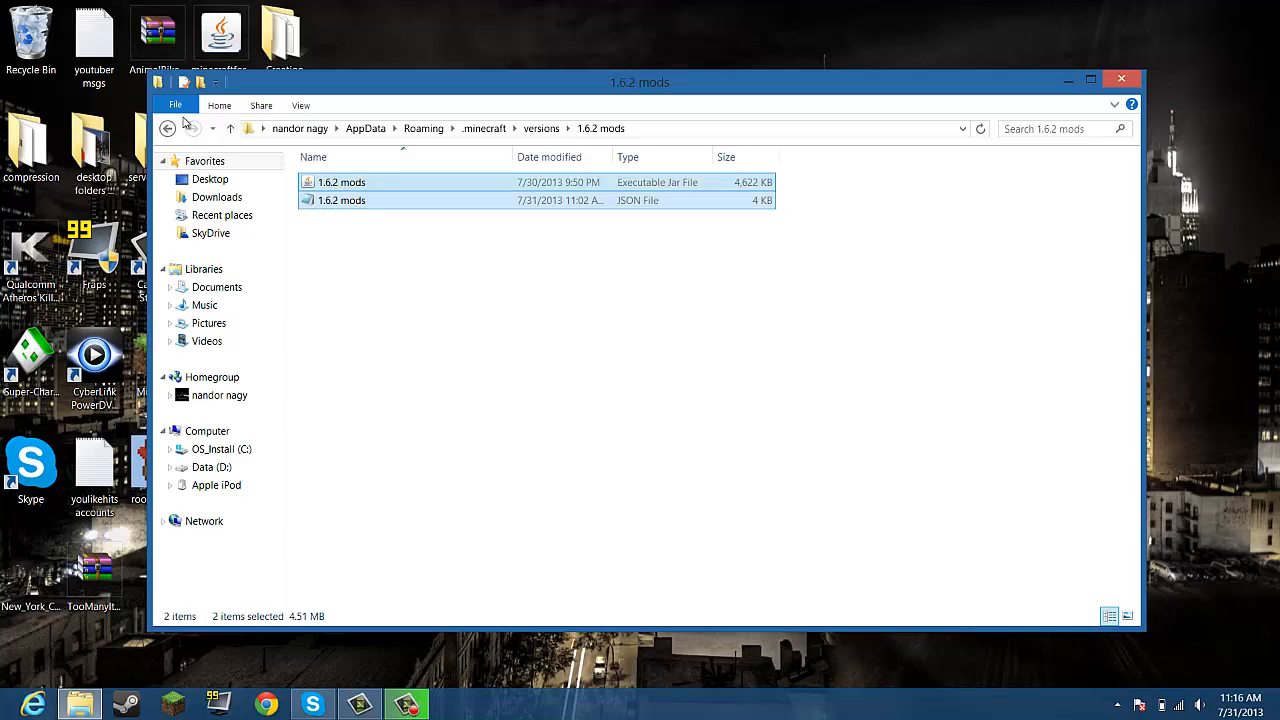
left_click(167, 128)
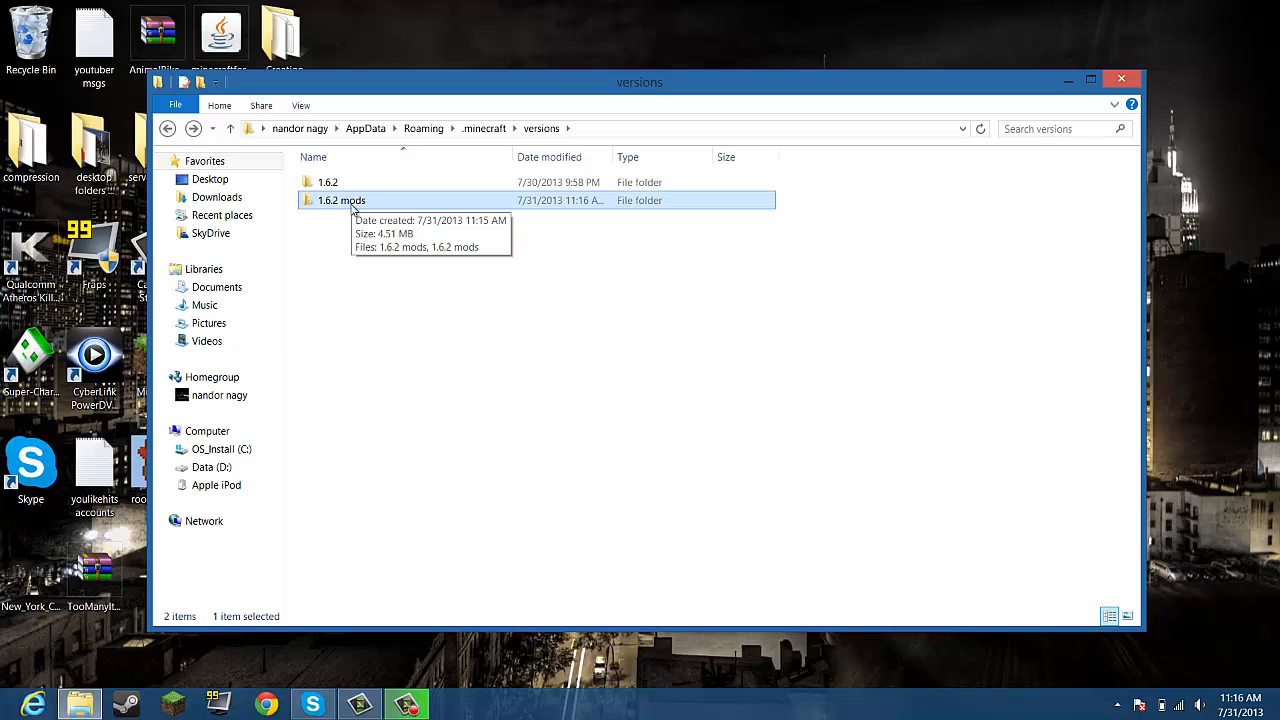
- Rename the jar and json to '1.6.2 mods' and open the JSON for editing
double_click(341, 200)
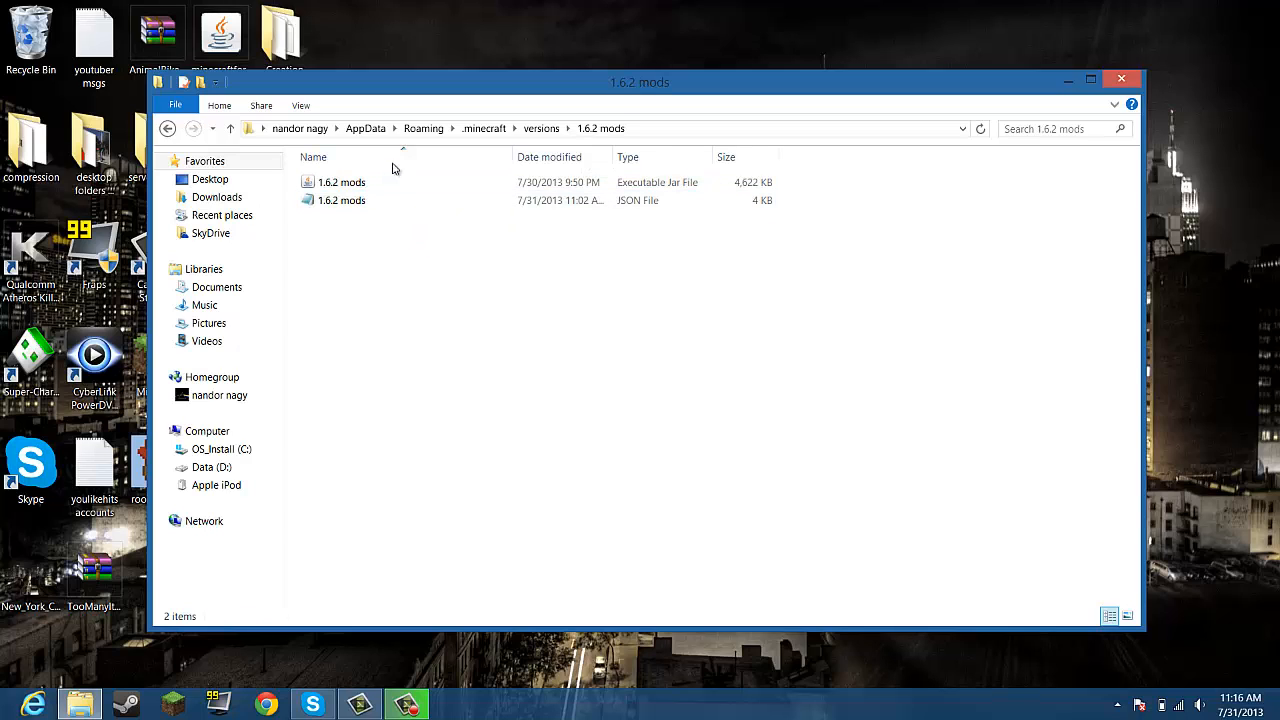
left_click(341, 200)
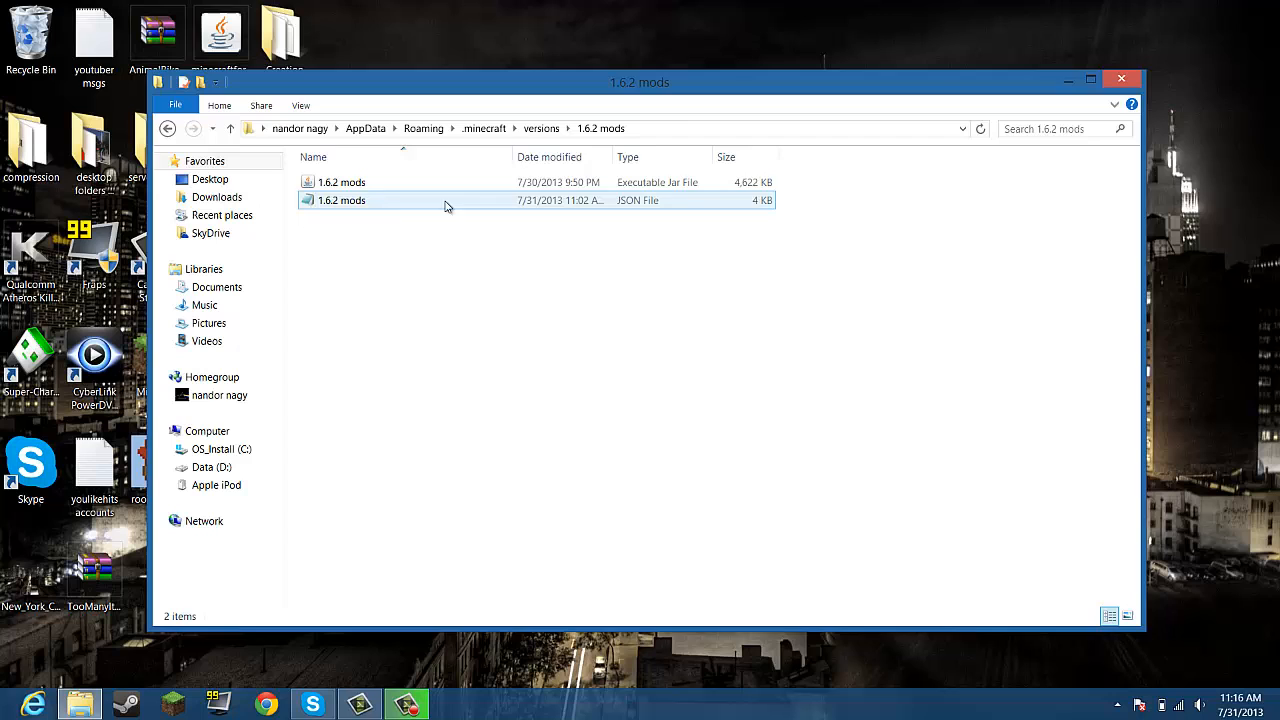
double_click(342, 200)
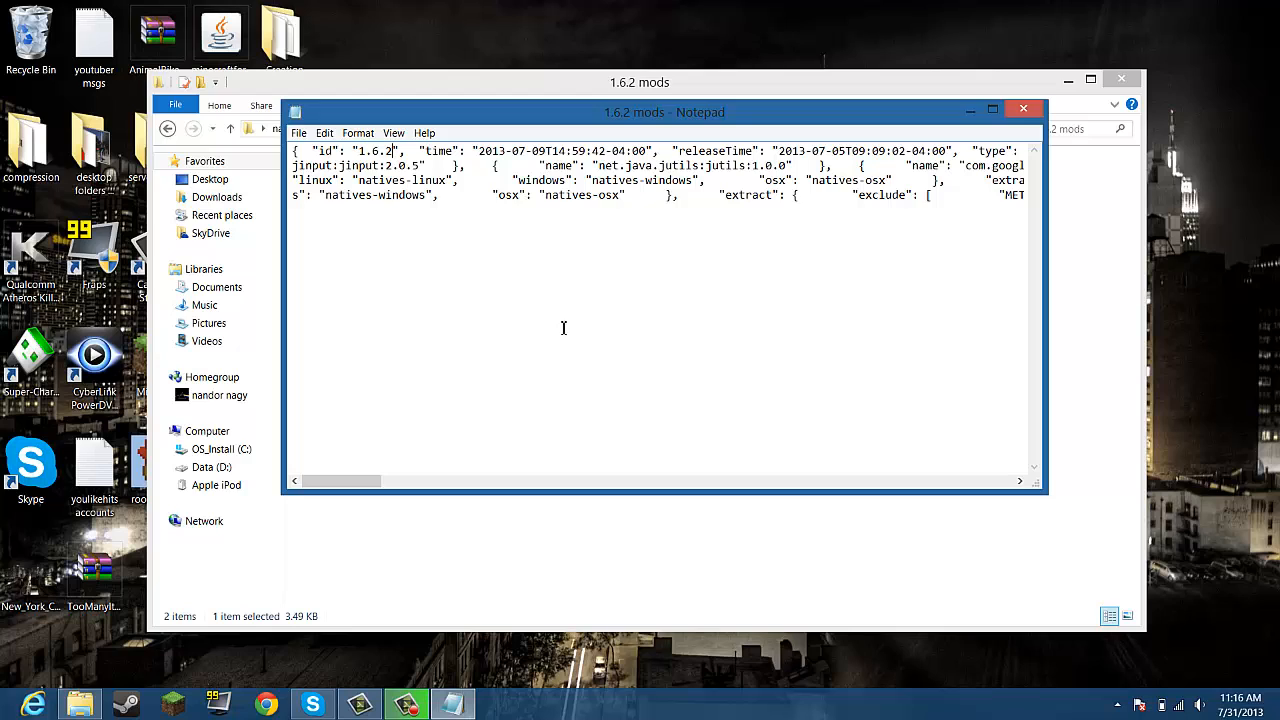
mouse_move(563, 321)
type(" mod")
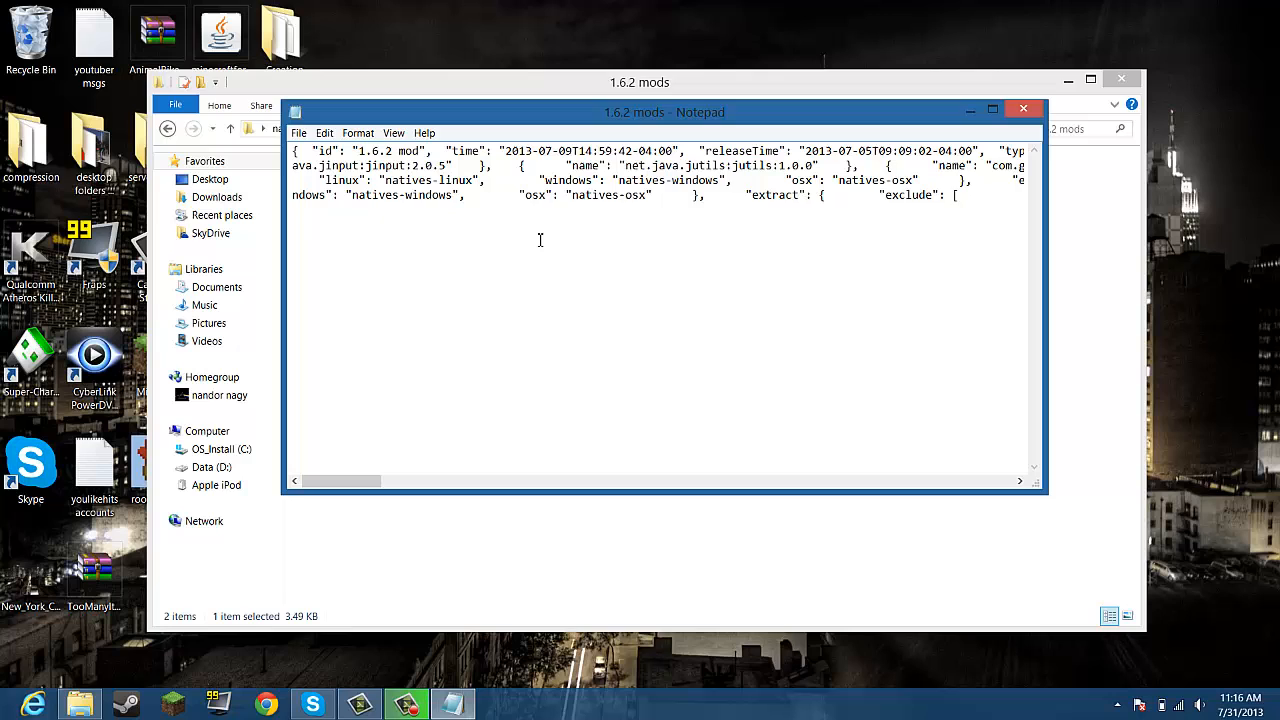
- Save the JSON after changing its id value to '1.6.2 mods'
left_click(298, 132)
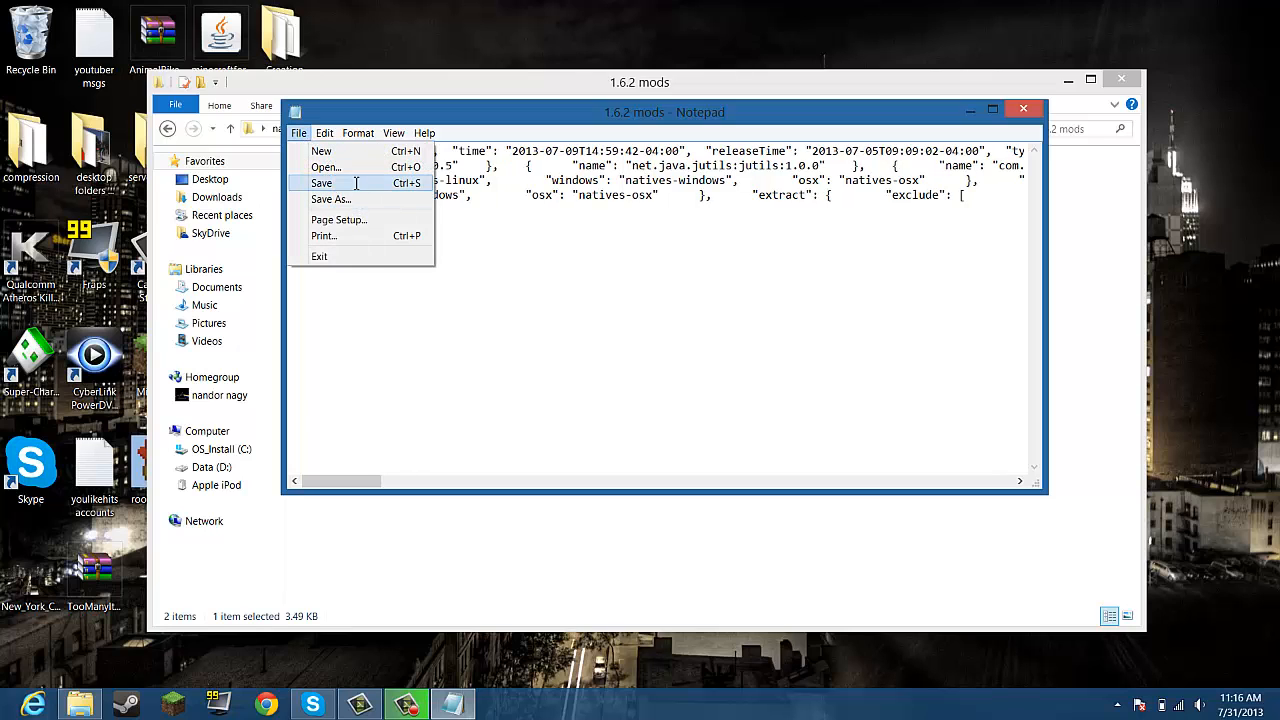
left_click(321, 183)
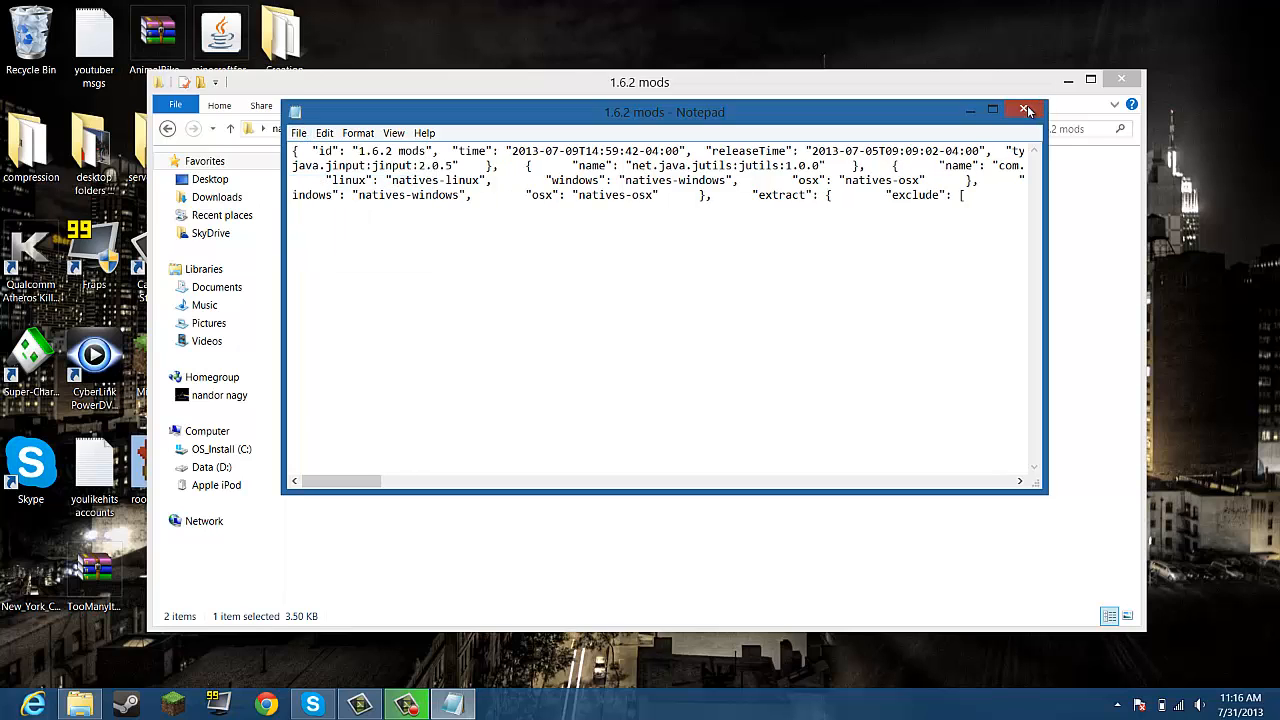
- Close Notepad and look at the minecraft jar inside .minecraft's bin folder
left_click(1026, 109)
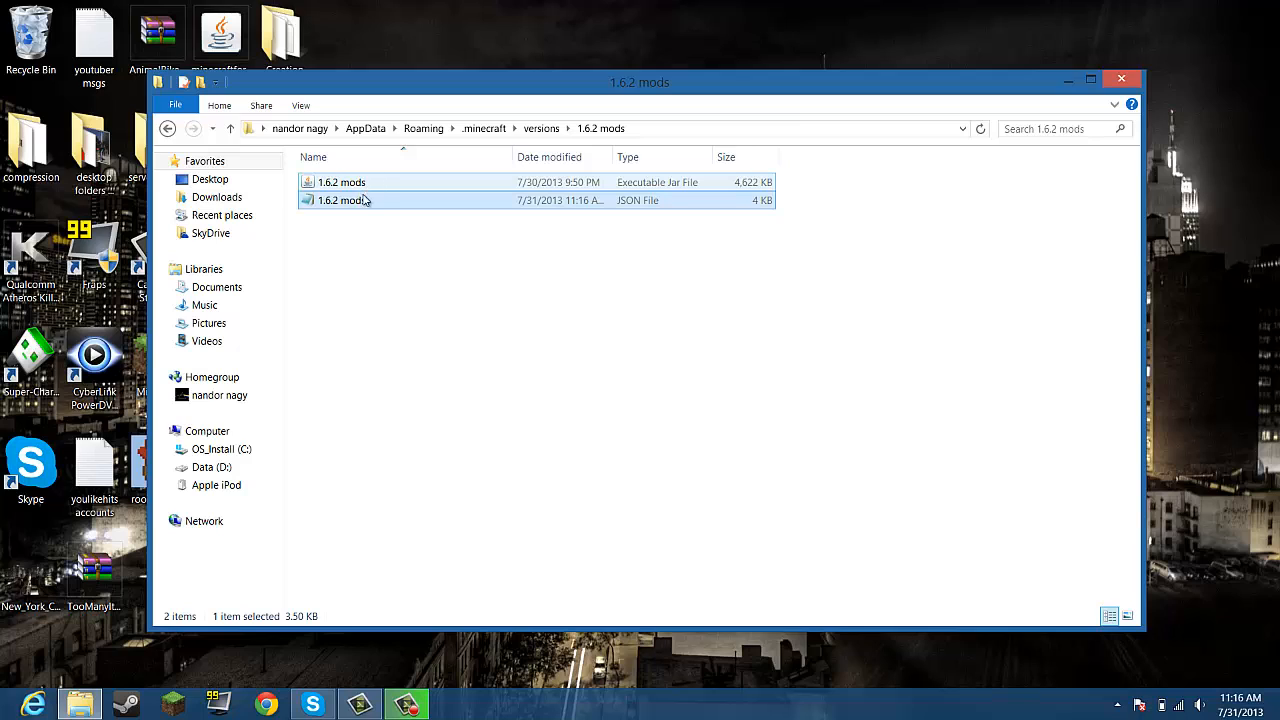
left_click(341, 182)
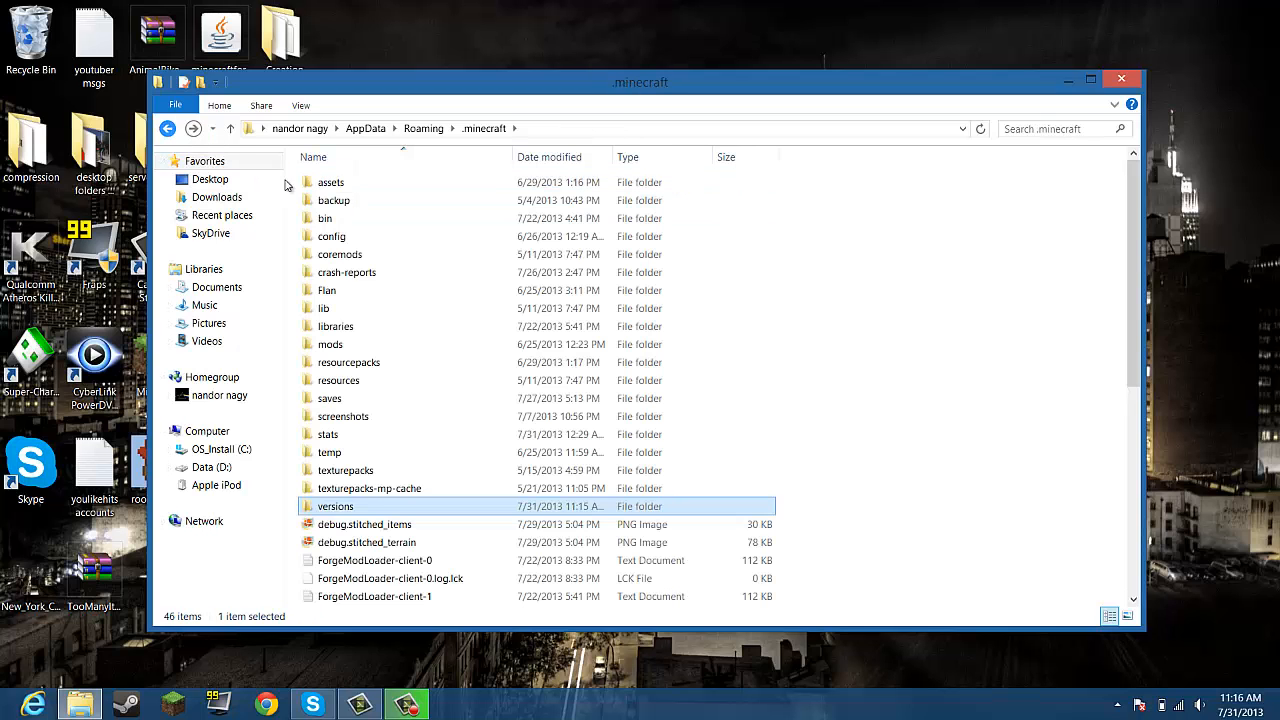
double_click(325, 218)
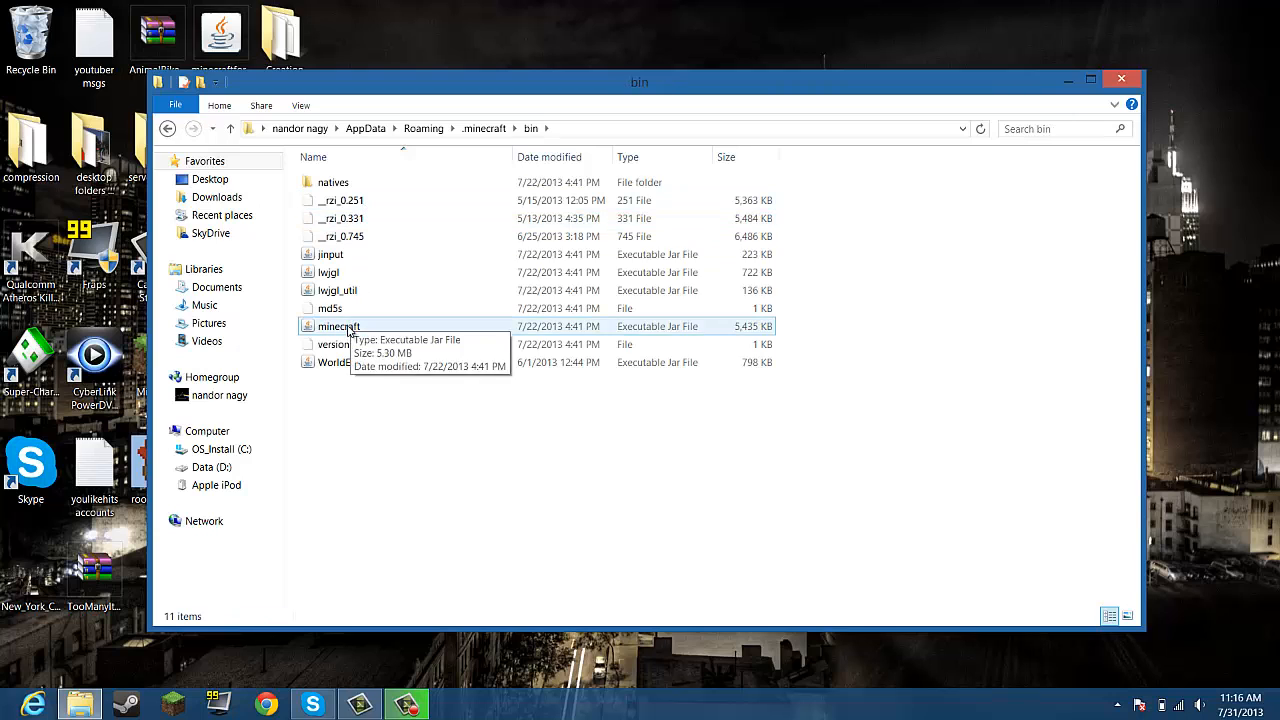
right_click(340, 326)
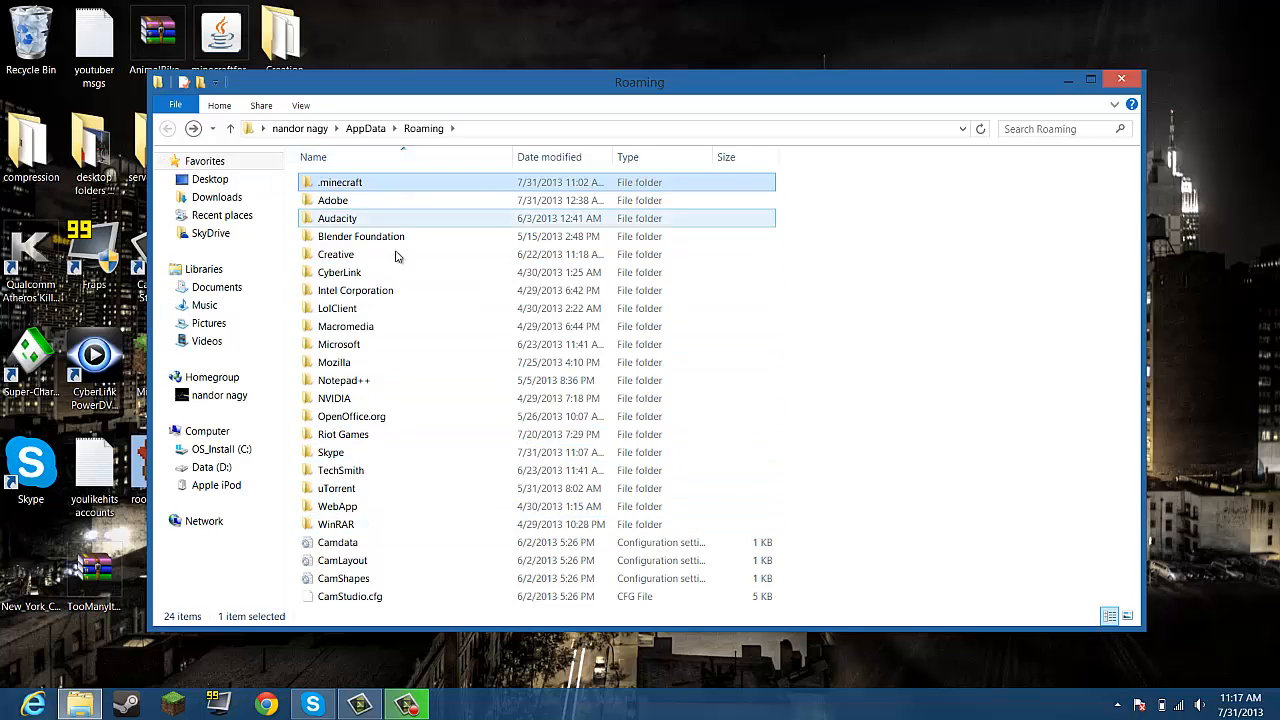
- Return to versions\1.6.2 mods and select the 1.6.2 mods jar
double_click(340, 182)
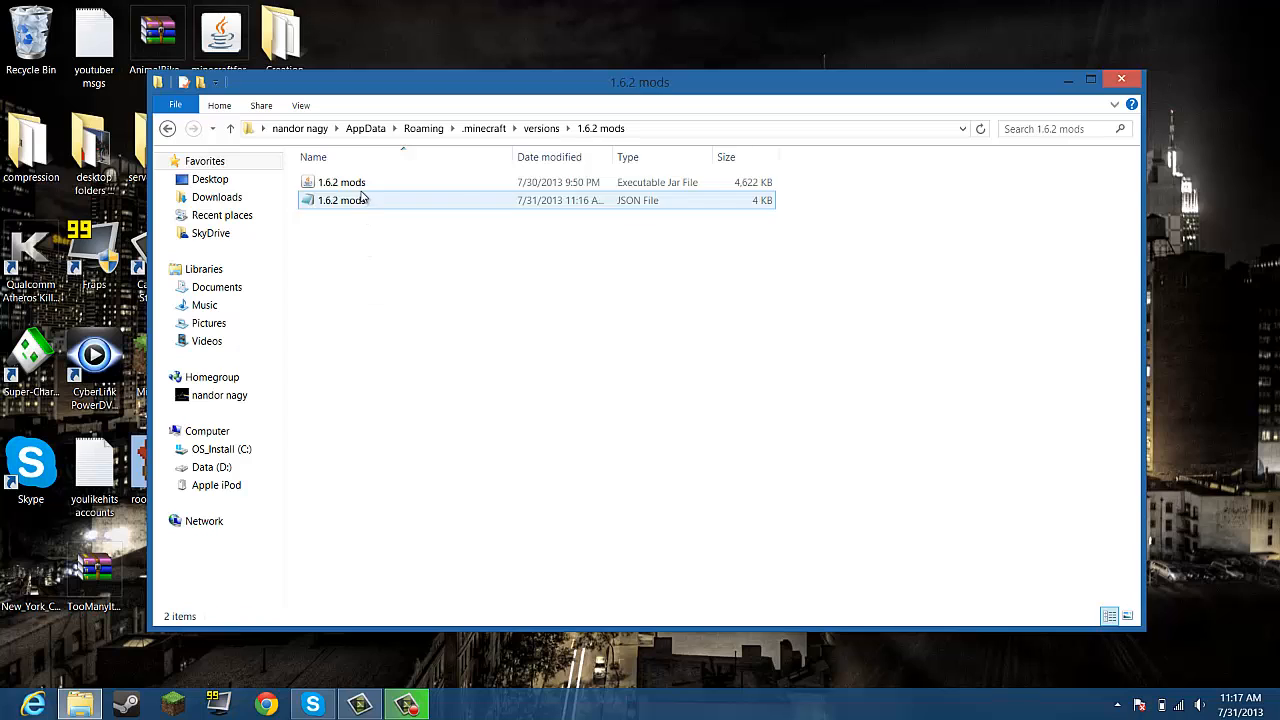
left_click(342, 182)
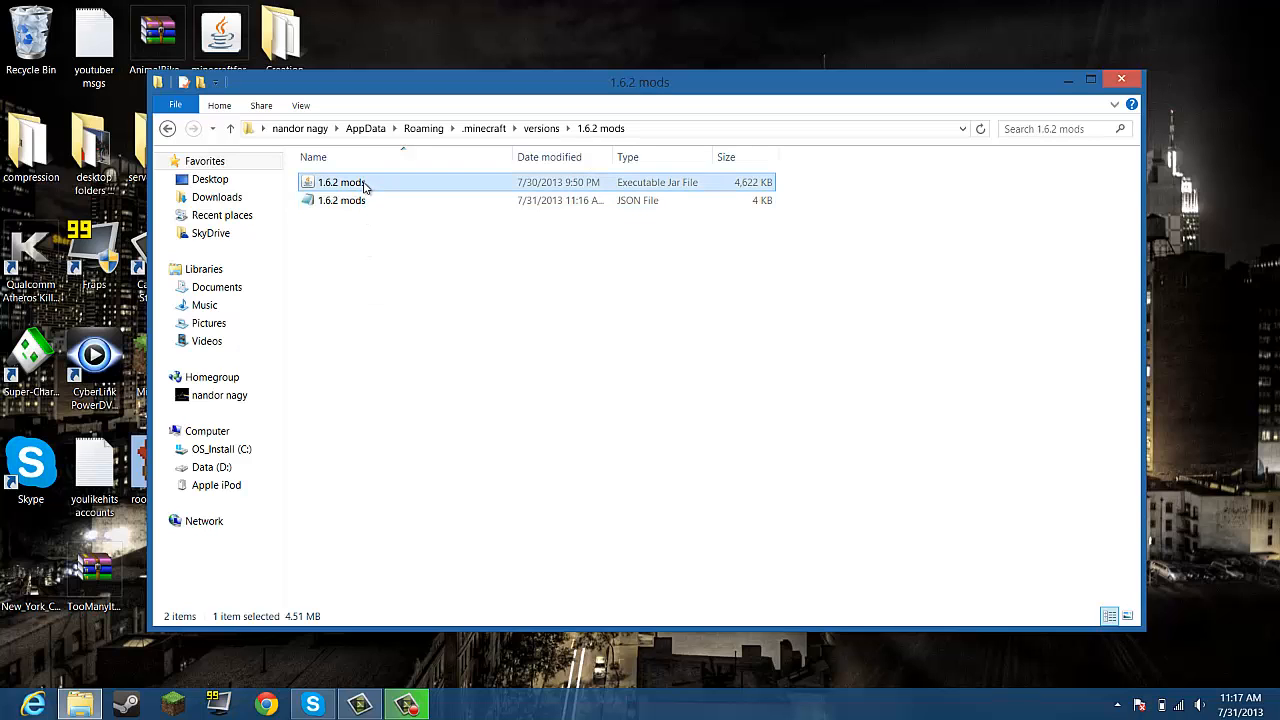
right_click(344, 182)
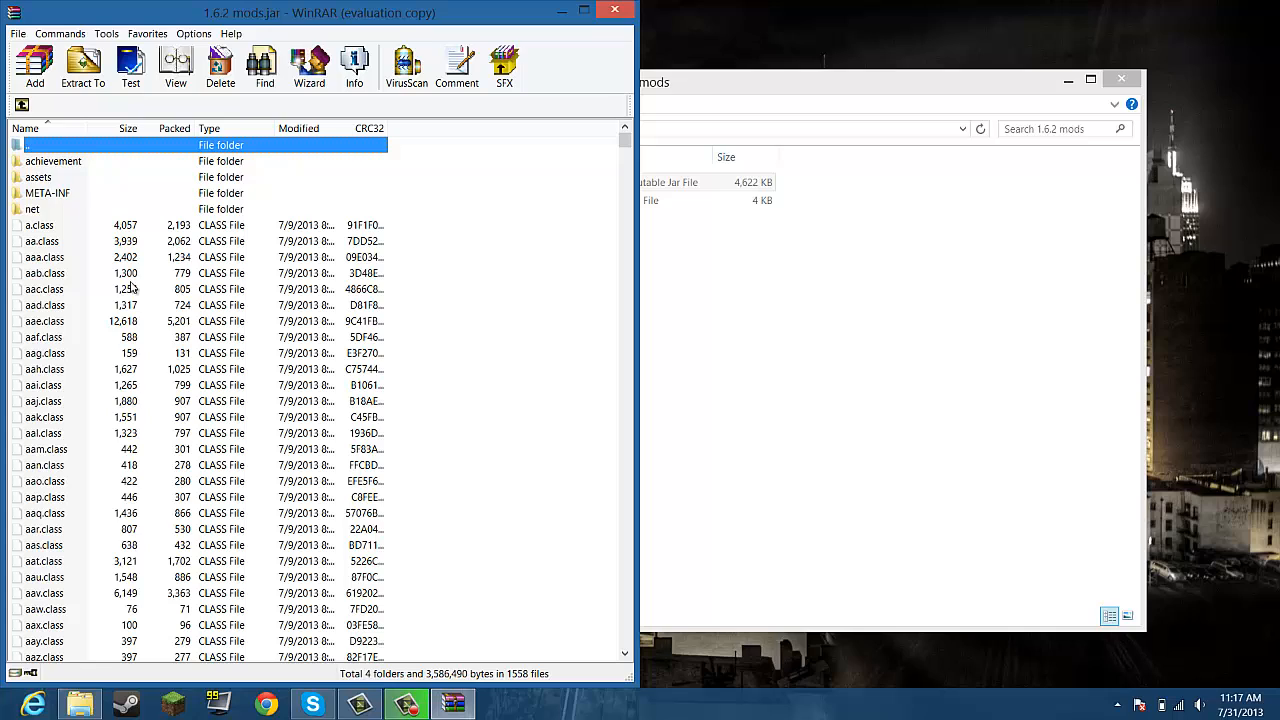
mouse_move(135, 385)
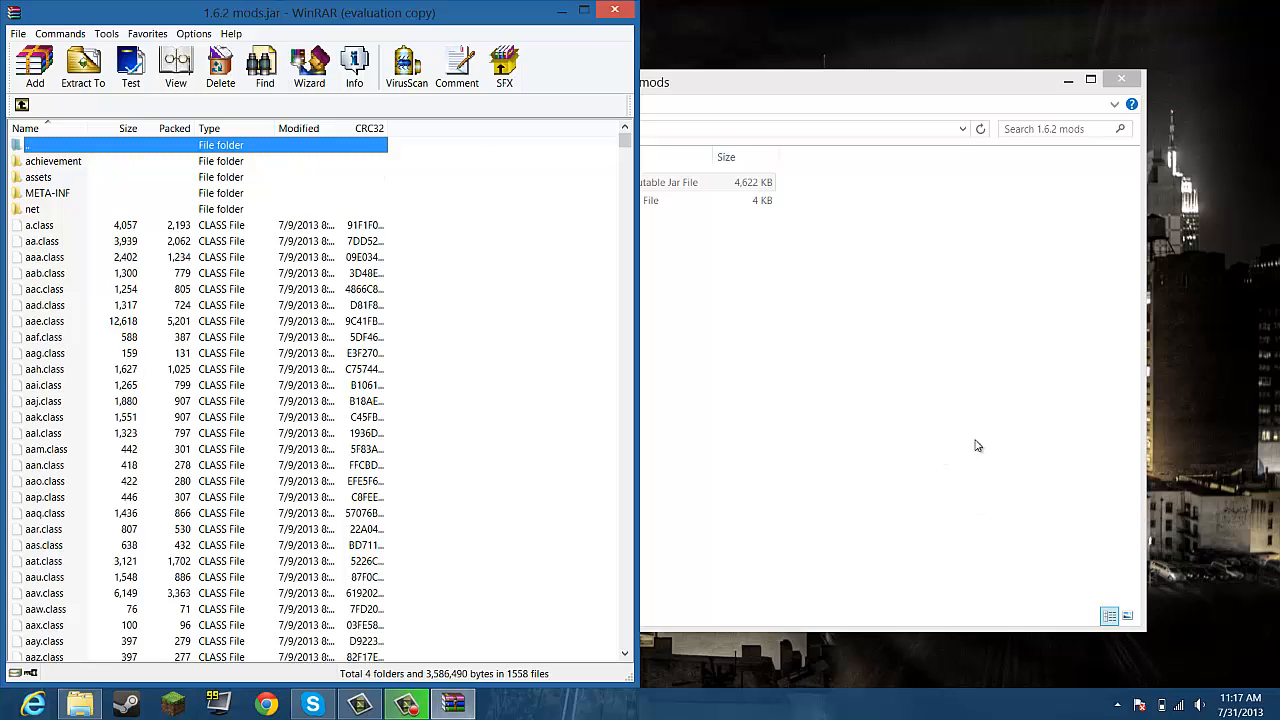
mouse_move(170, 377)
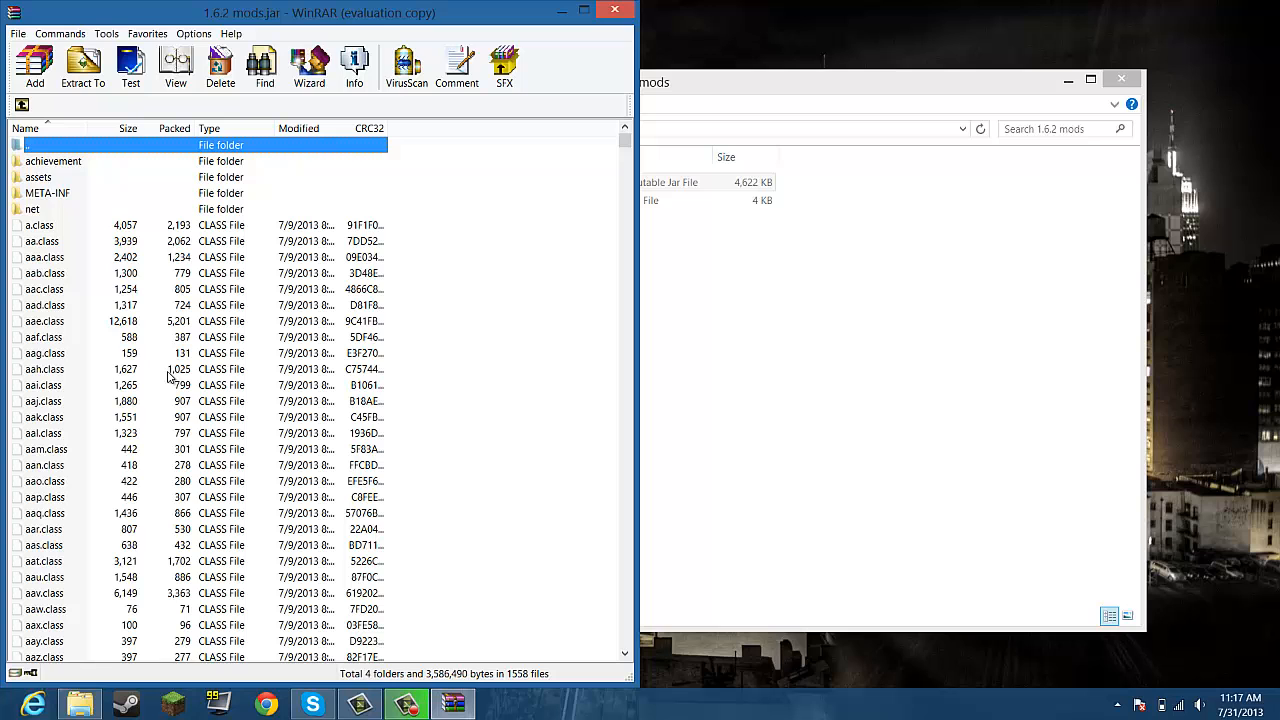
mouse_move(45, 196)
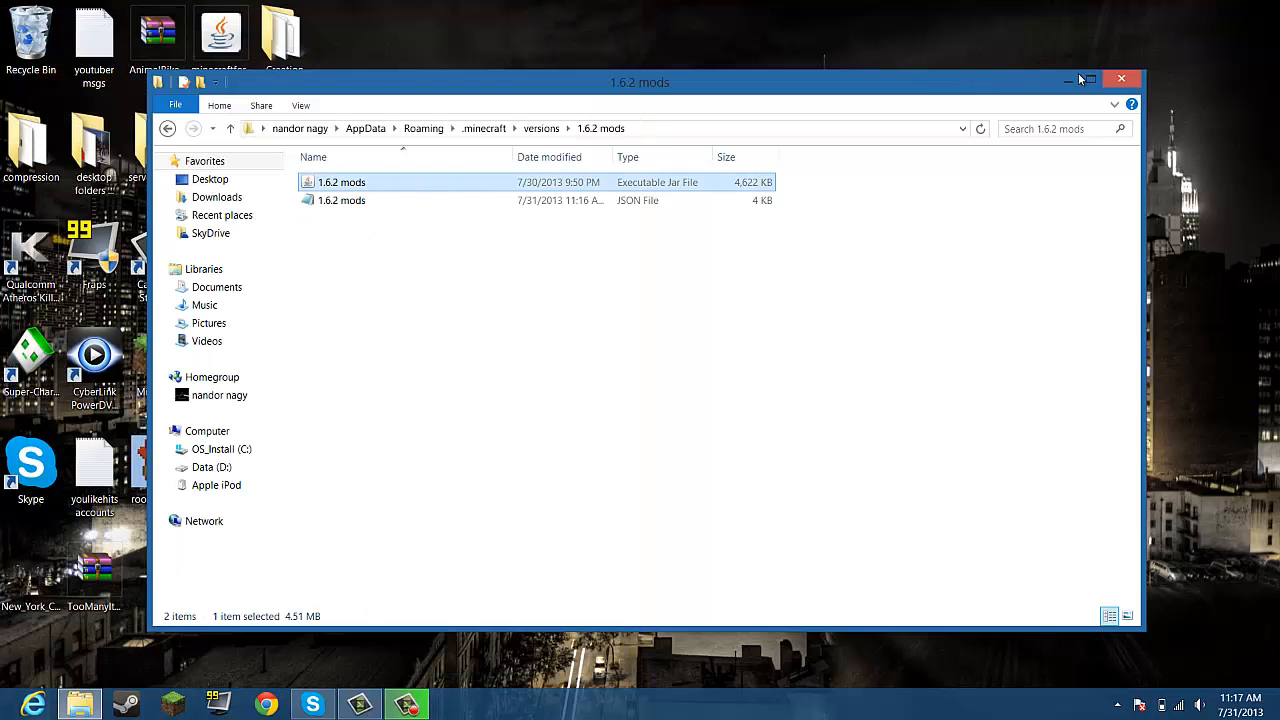
- Launch the Minecraft launcher, confirm it is ready to play 1.6.2 mods, and close it
double_click(341, 182)
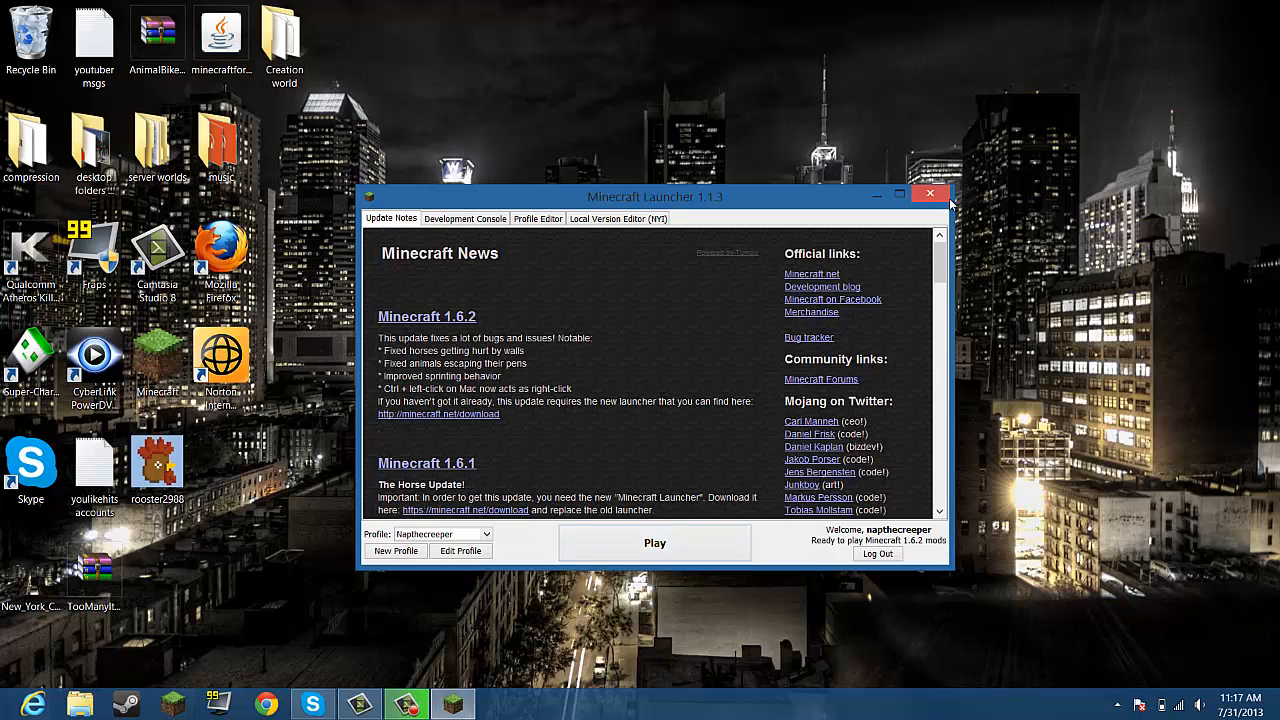
left_click(929, 193)
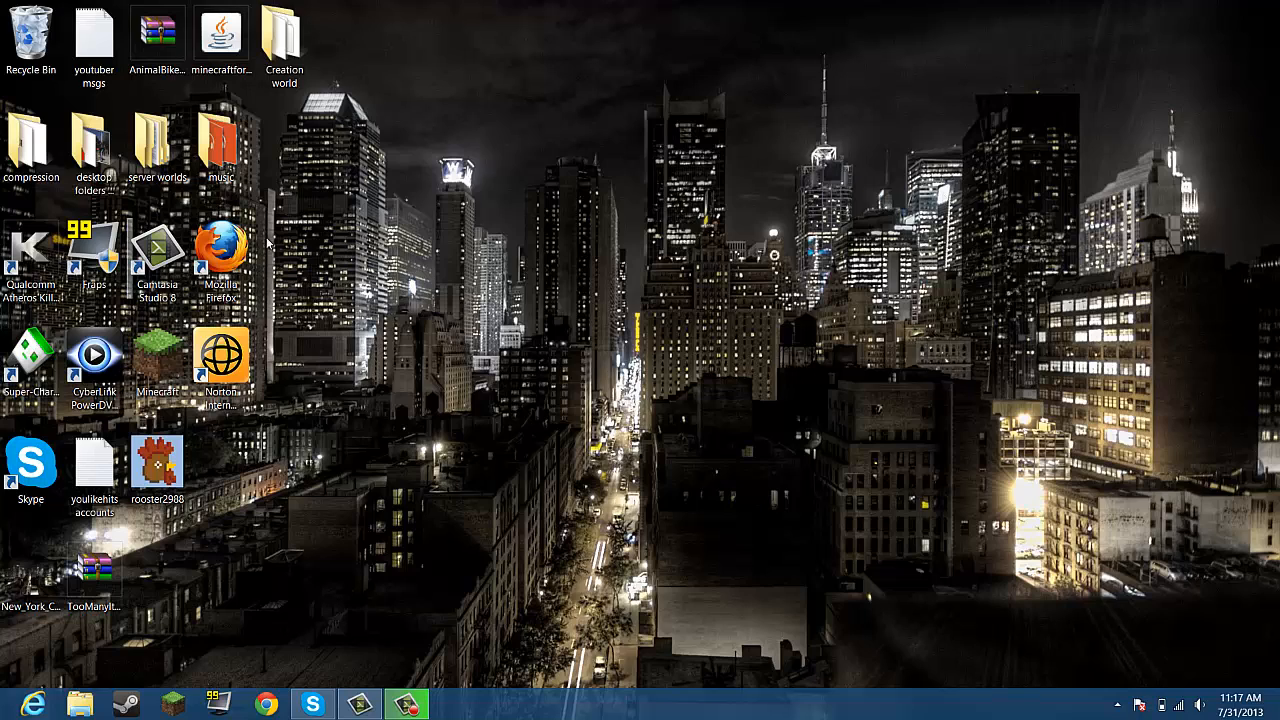